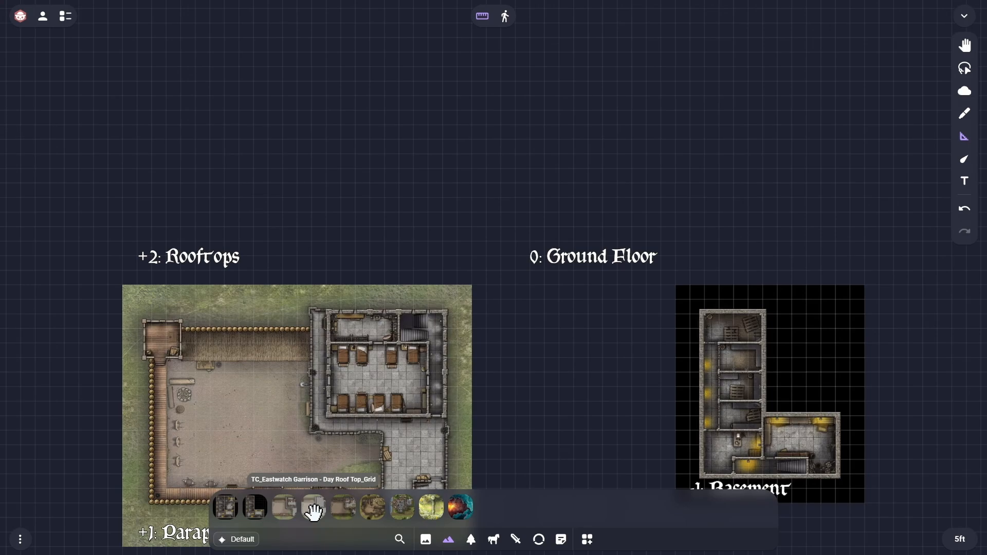
- Move the rooftops map above the parapet map and drag another floor map beside it
drag(314, 507, 300, 140)
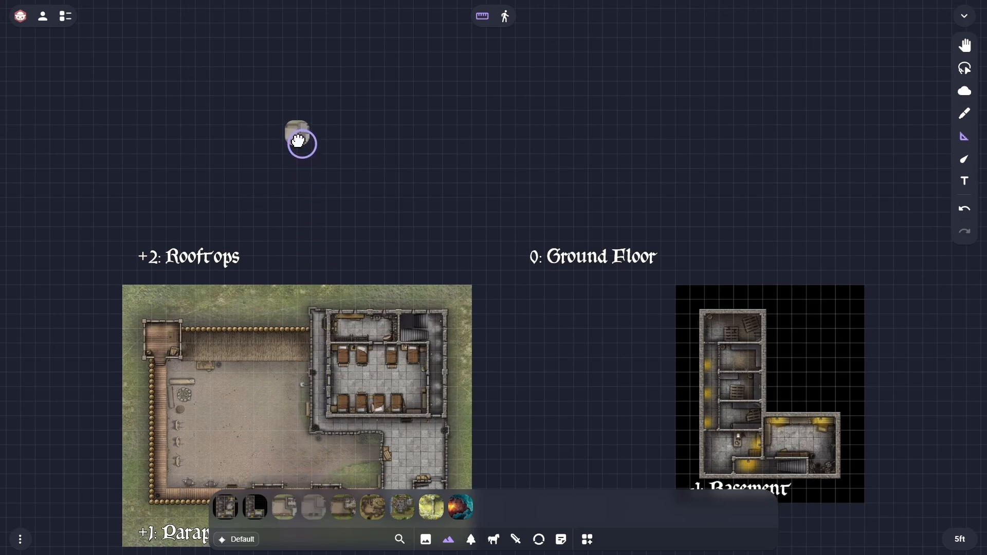
drag(301, 141, 633, 192)
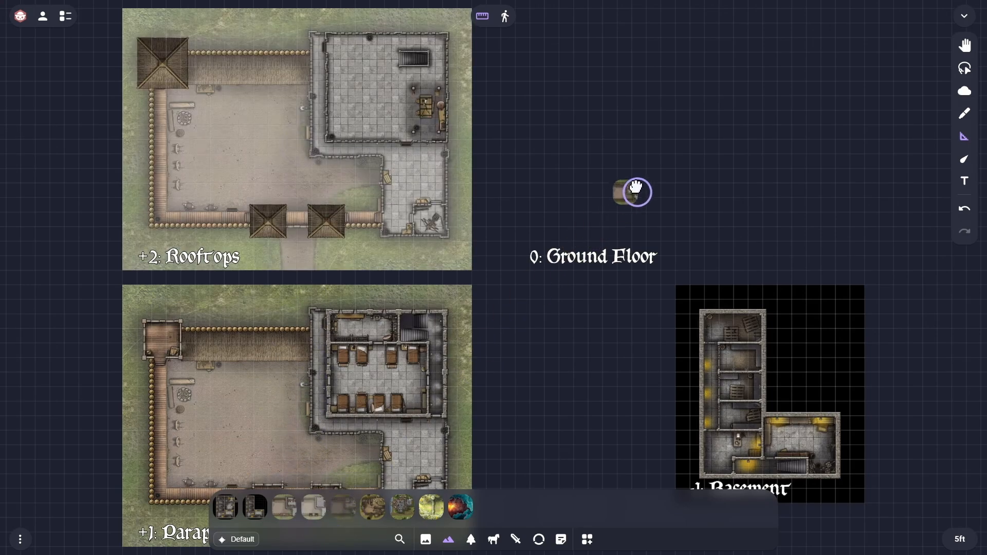
click(633, 192)
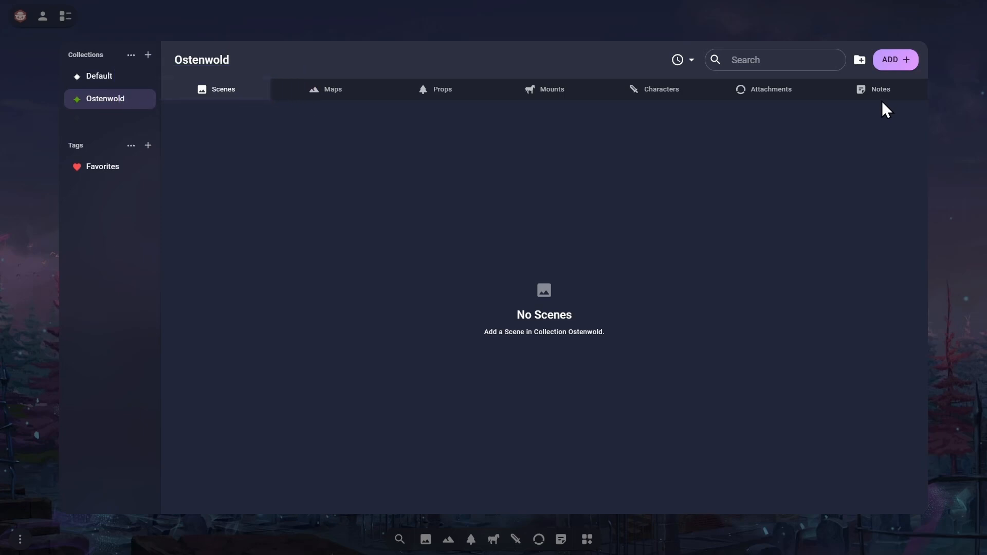
- Create scene 'Eastwatch Fort' with white grid lines and Alternating Diagonal (D&D 3.5e) measurement
click(895, 59)
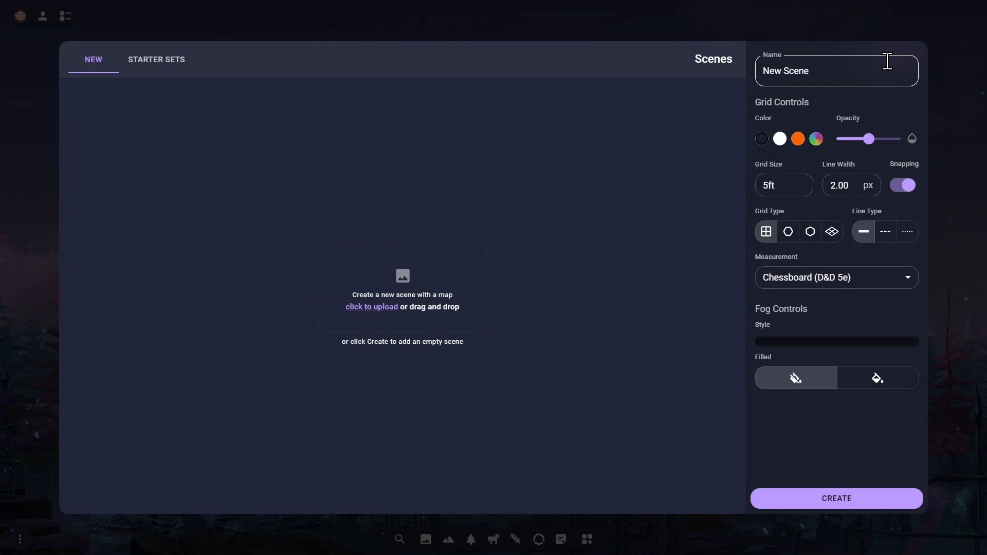
click(93, 59)
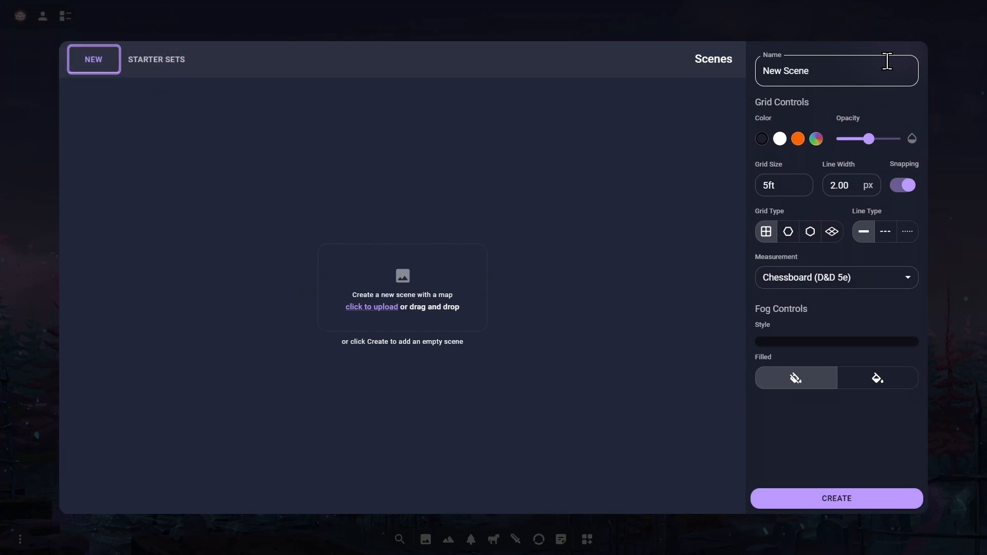
key(ctrl+v)
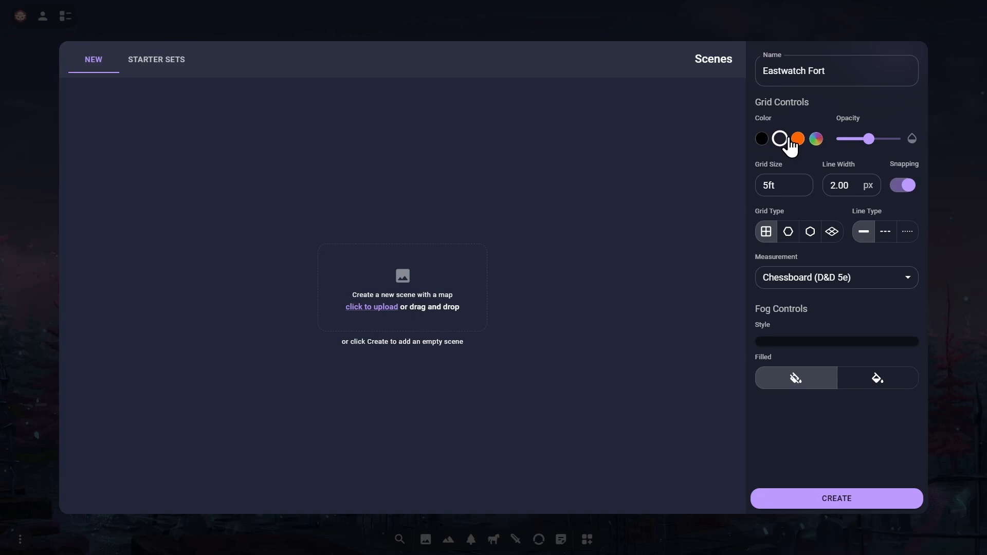
click(836, 277)
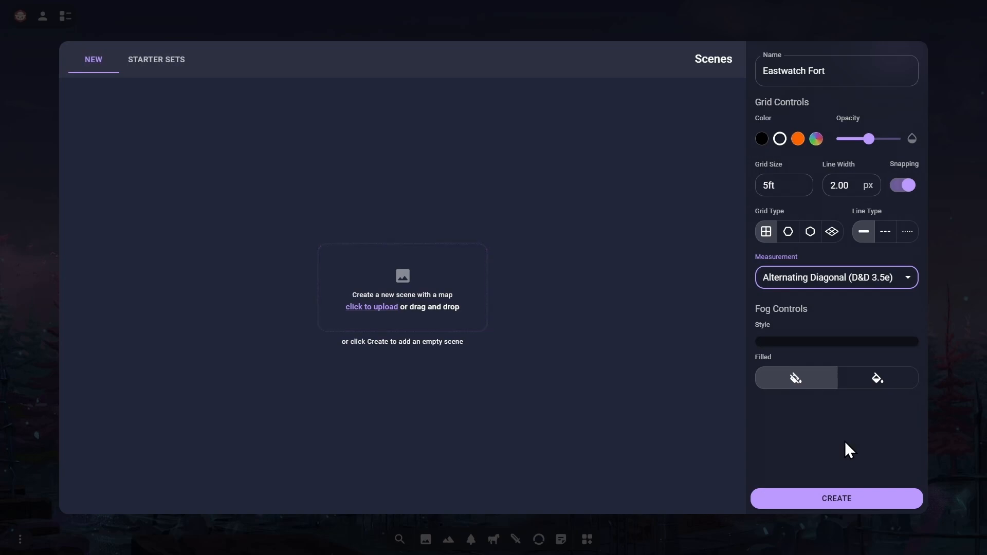
click(836, 498)
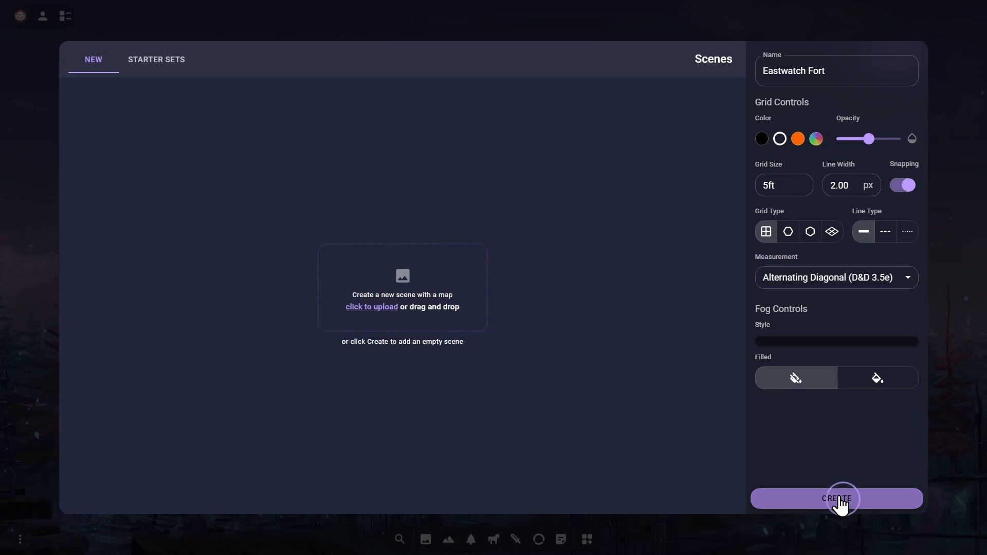
click(836, 498)
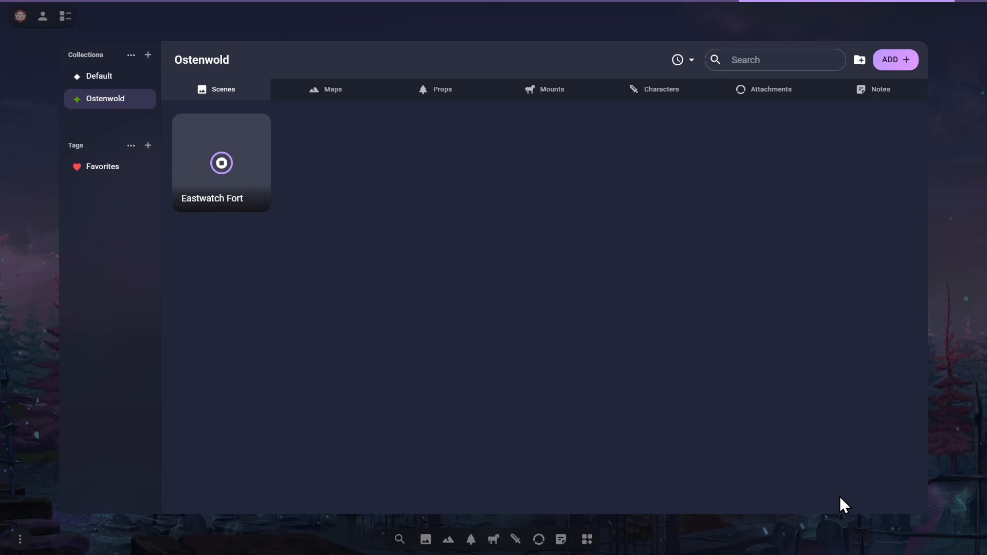
mouse_move(632, 393)
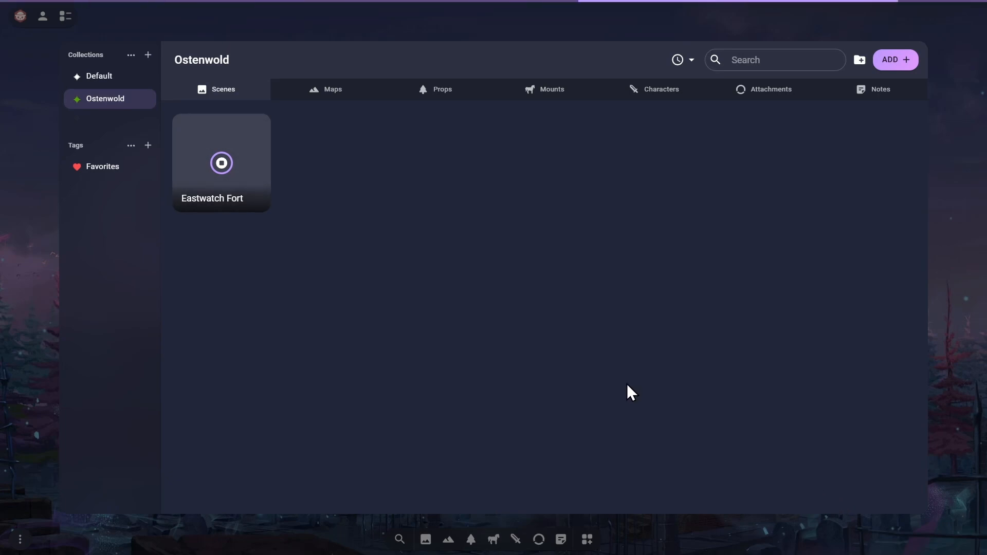
mouse_move(196, 177)
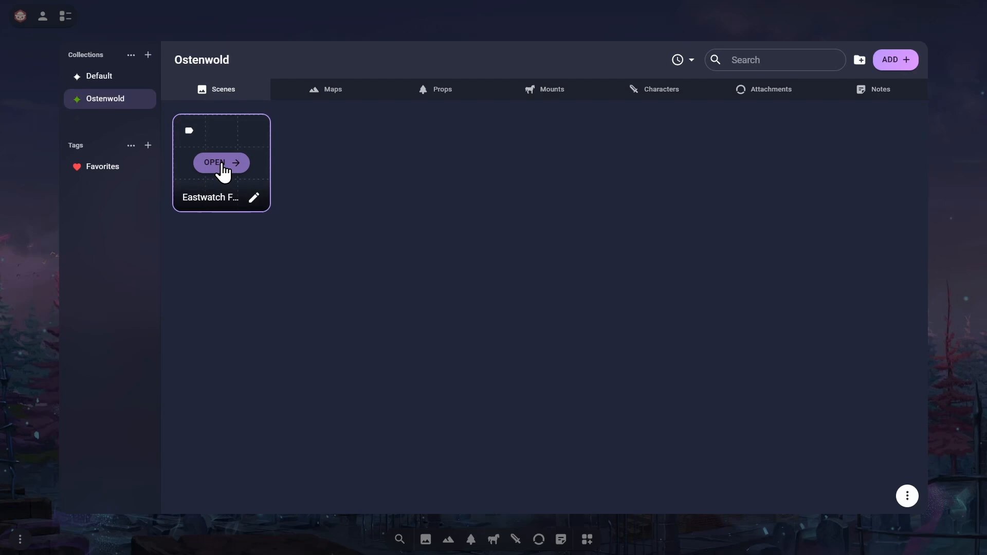
- Open the Eastwatch Fort scene from its scene card
click(222, 162)
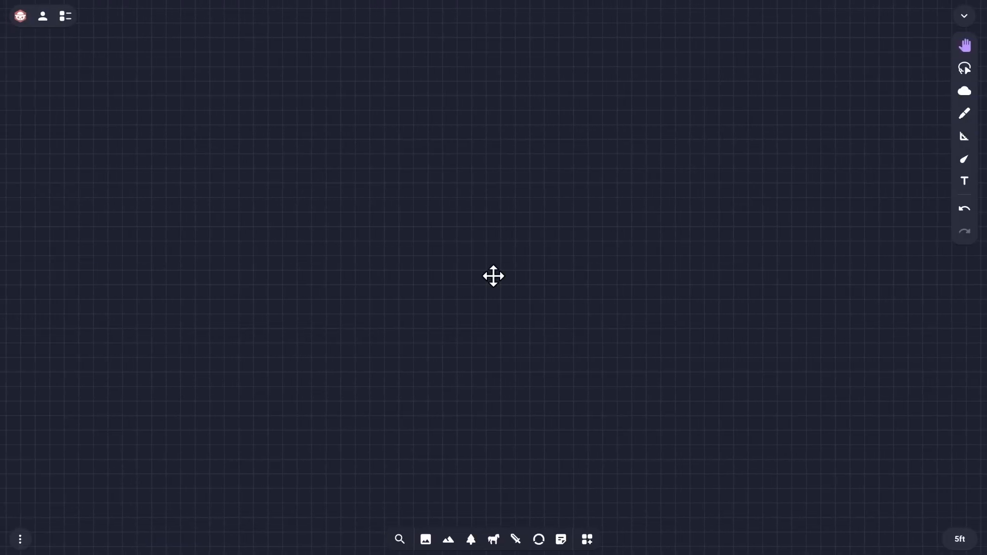
- Add the basement map from the Maps tray and drag a floor map onto the canvas
click(448, 540)
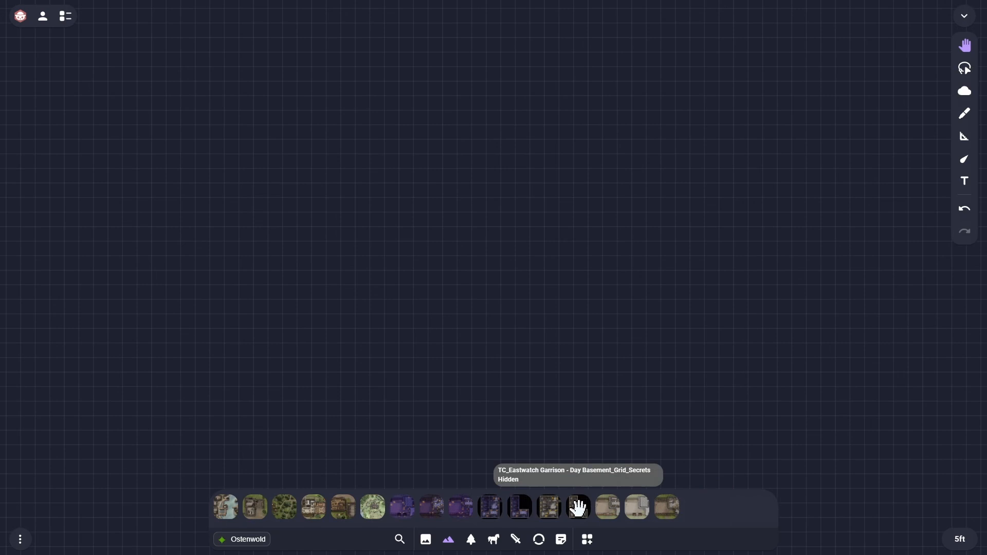
click(577, 507)
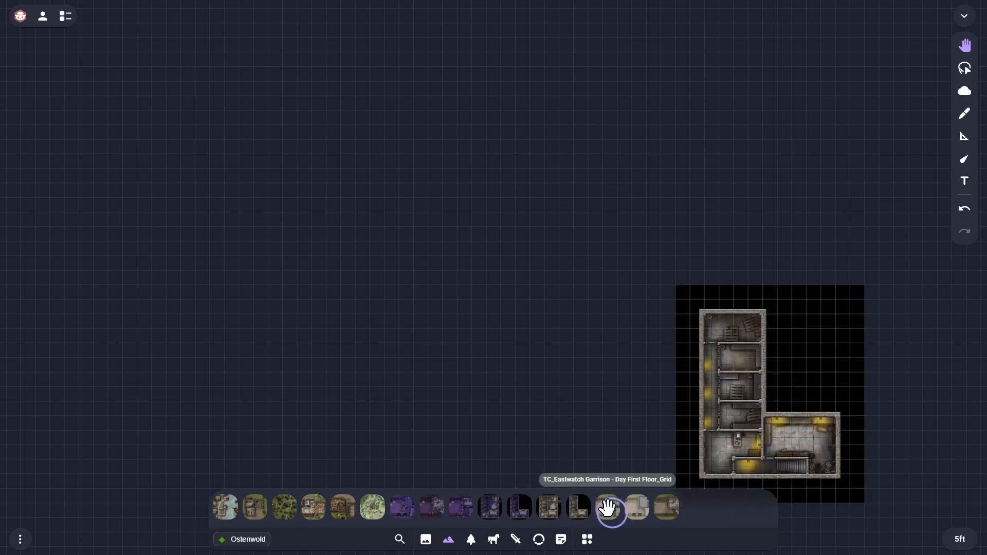
drag(611, 507, 297, 419)
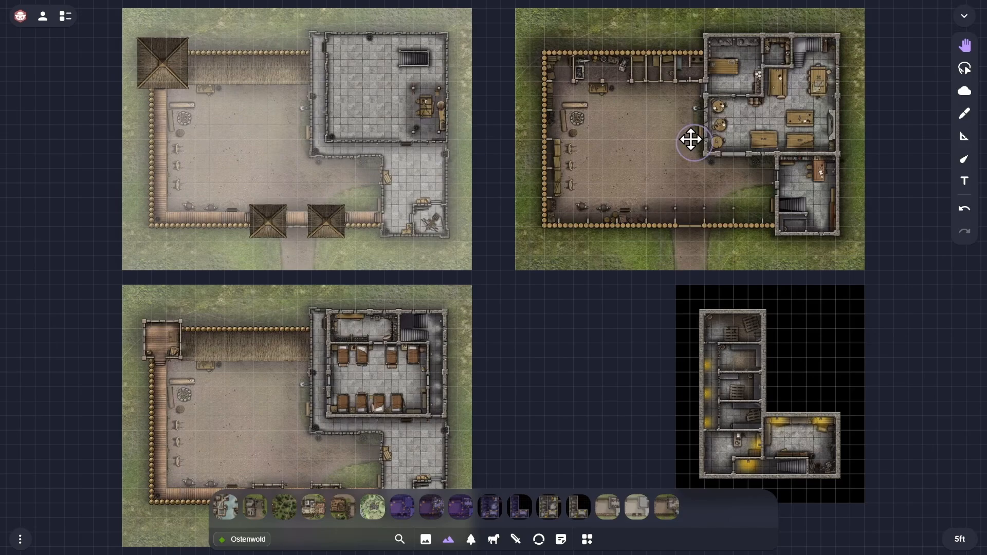
mouse_move(445, 539)
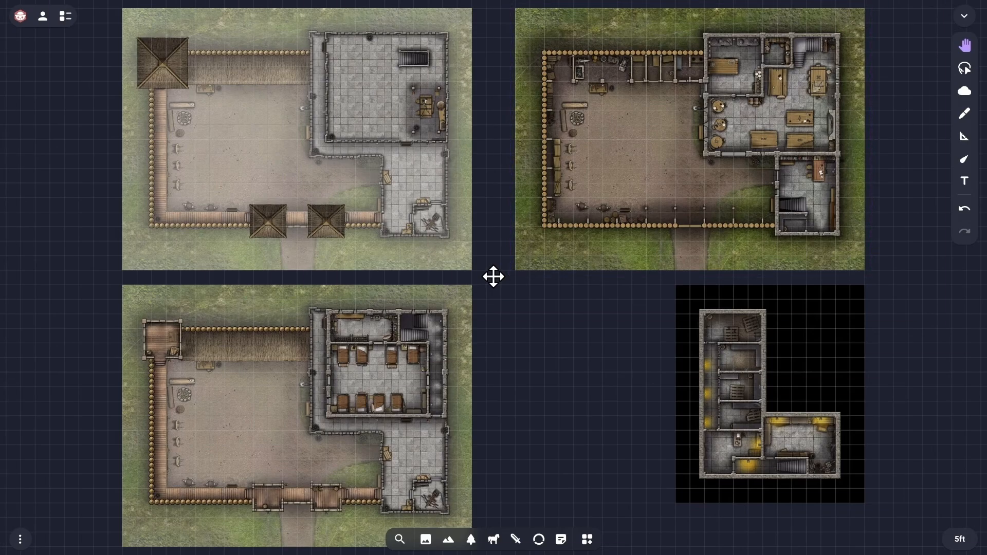
click(65, 16)
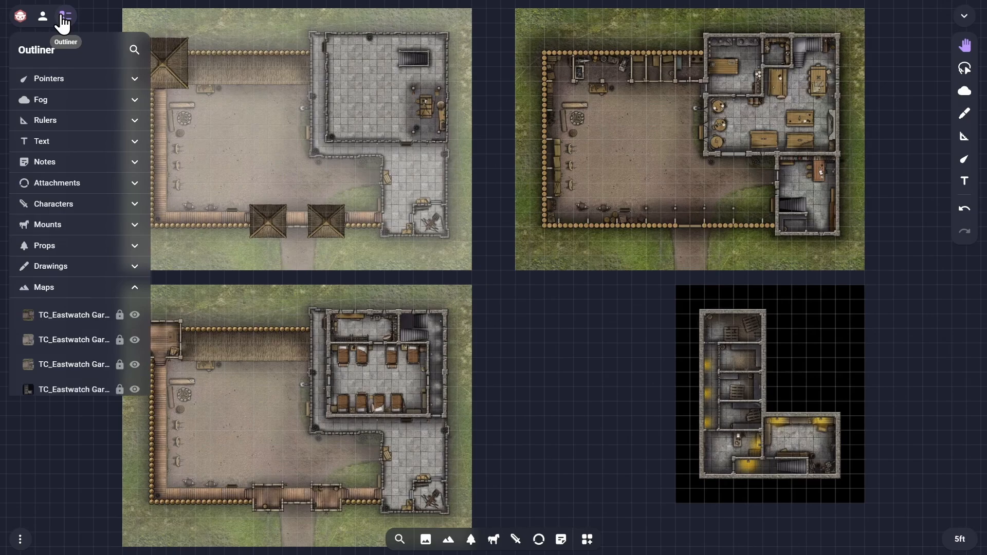
click(72, 315)
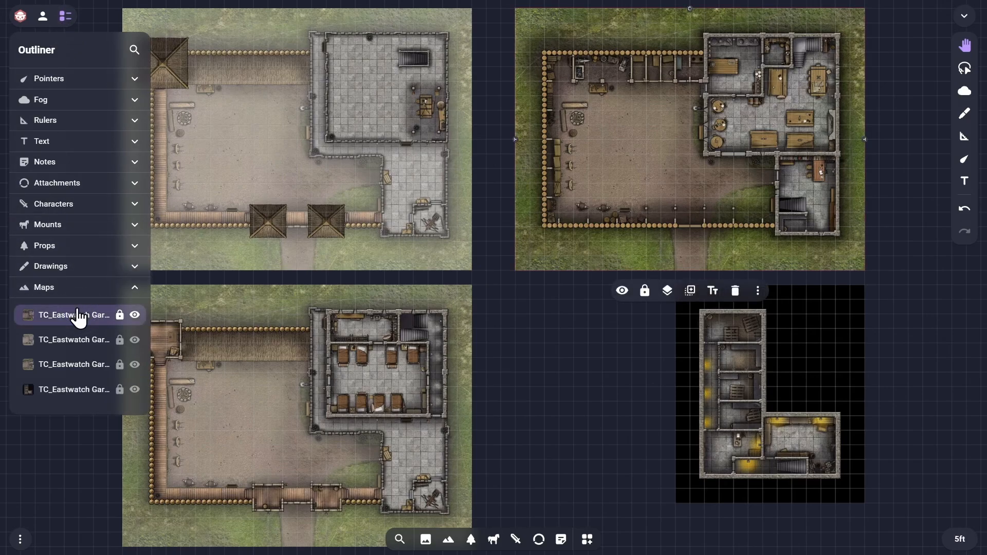
click(73, 389)
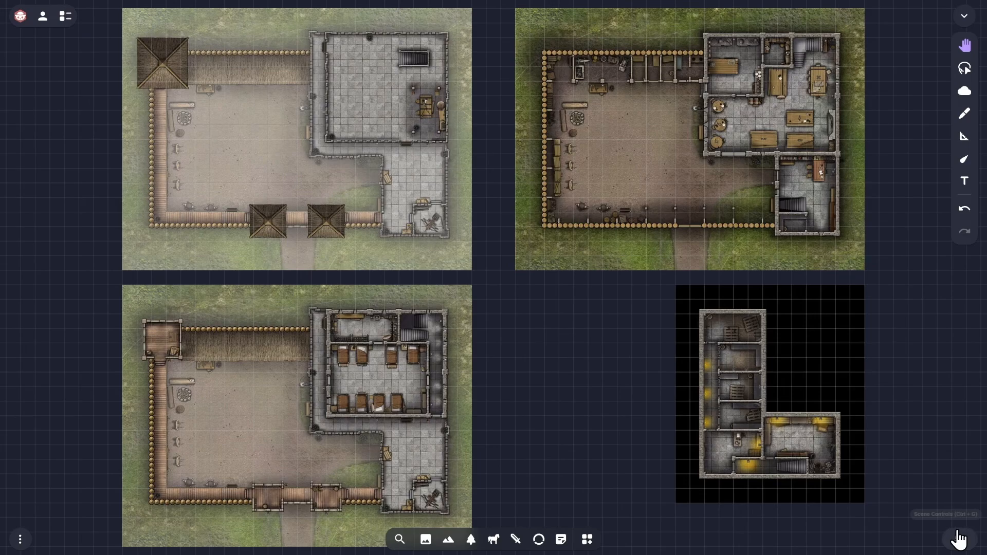
click(960, 538)
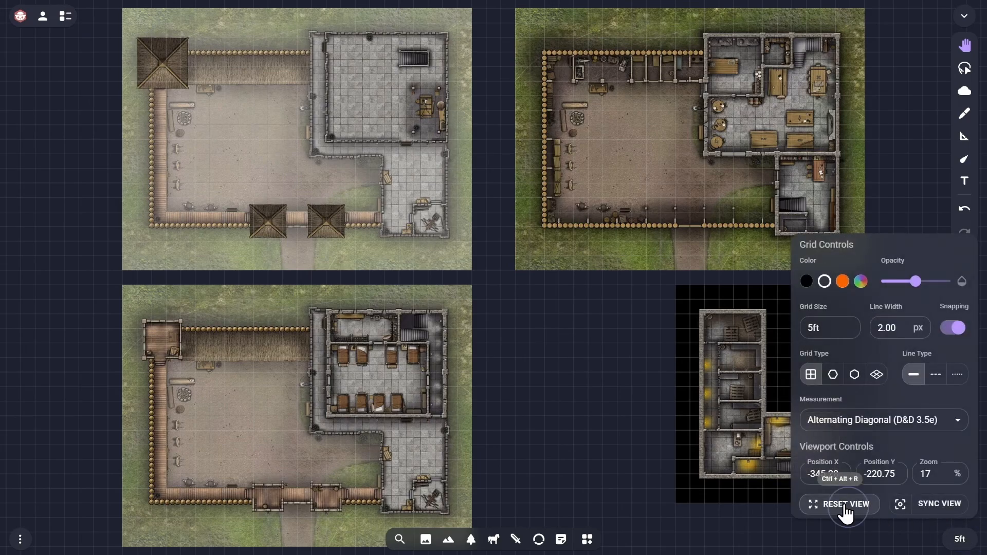
click(846, 504)
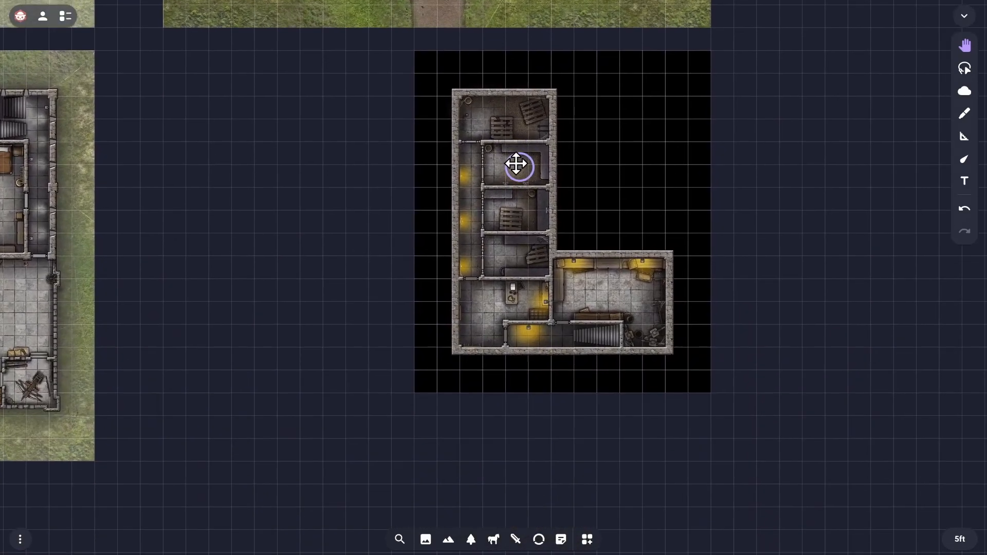
- Select the dark basement map and lock it in position
click(517, 165)
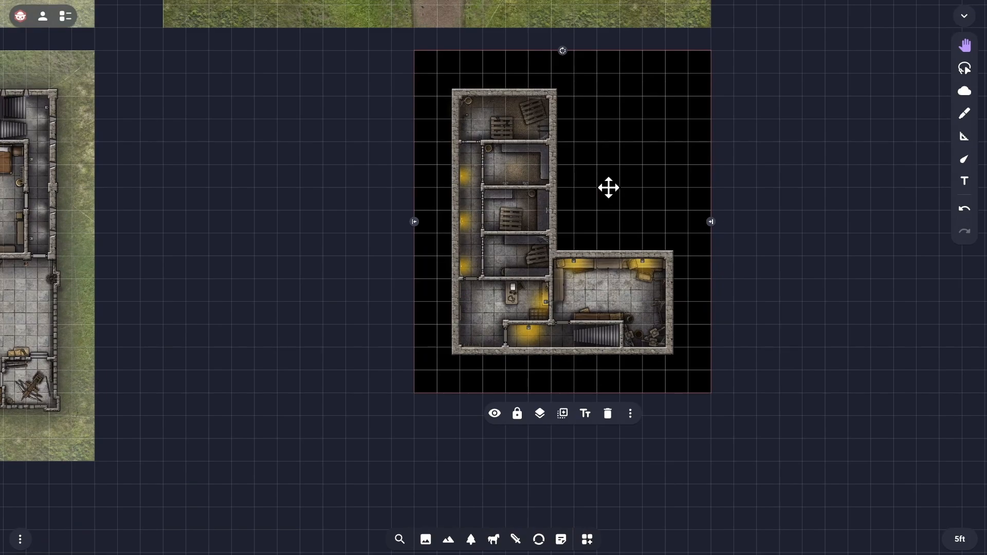
mouse_move(531, 370)
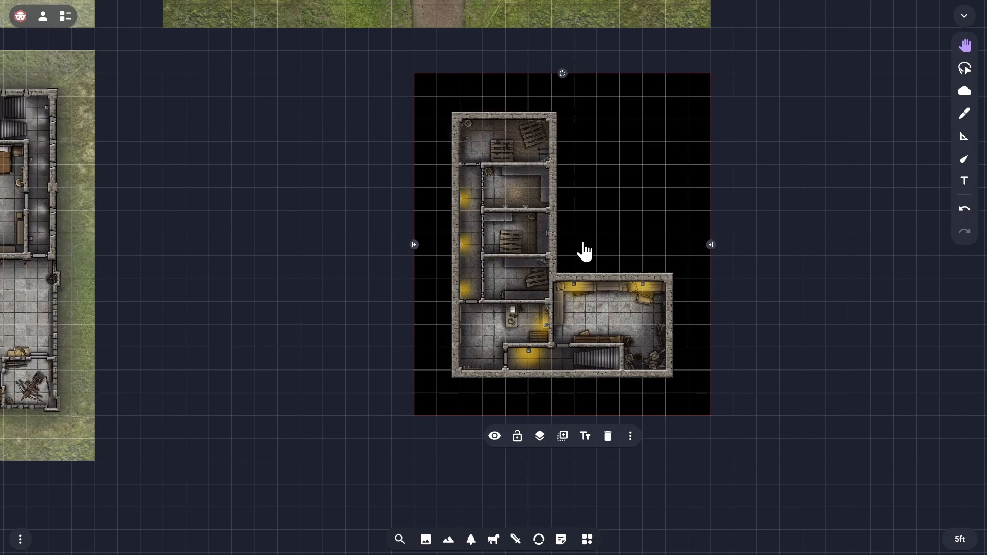
mouse_move(516, 436)
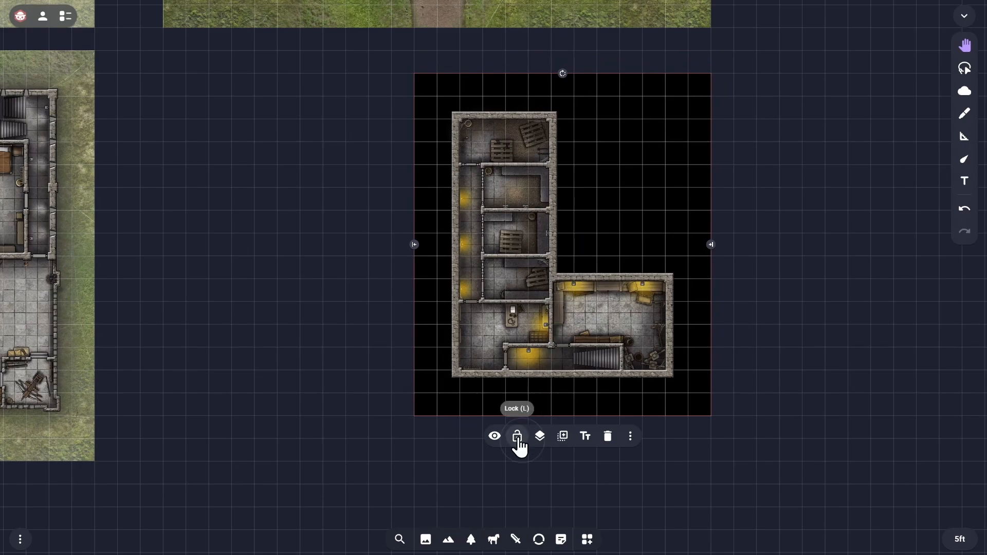
click(517, 436)
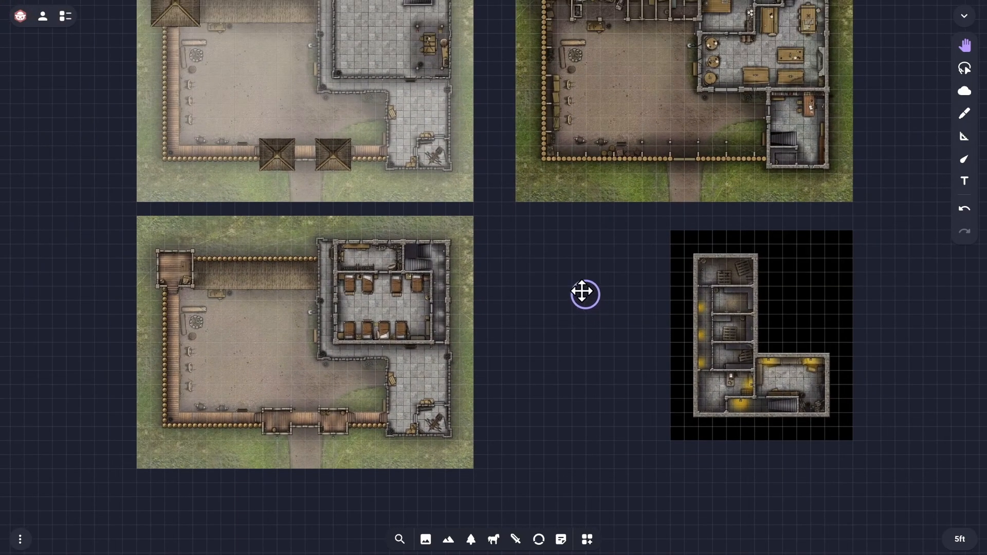
- Drag on the fort maps and click beside them to place an annotation
drag(584, 293, 596, 352)
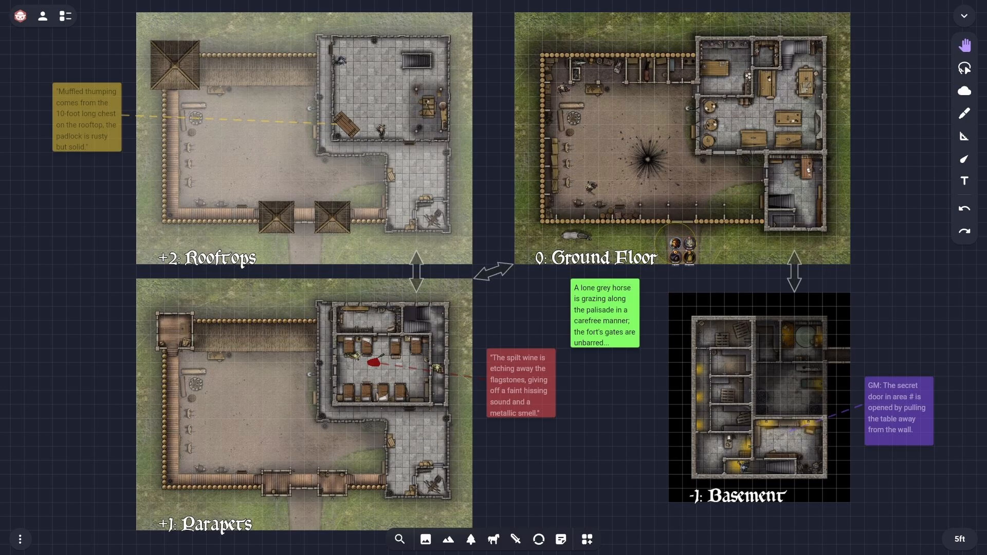
click(681, 250)
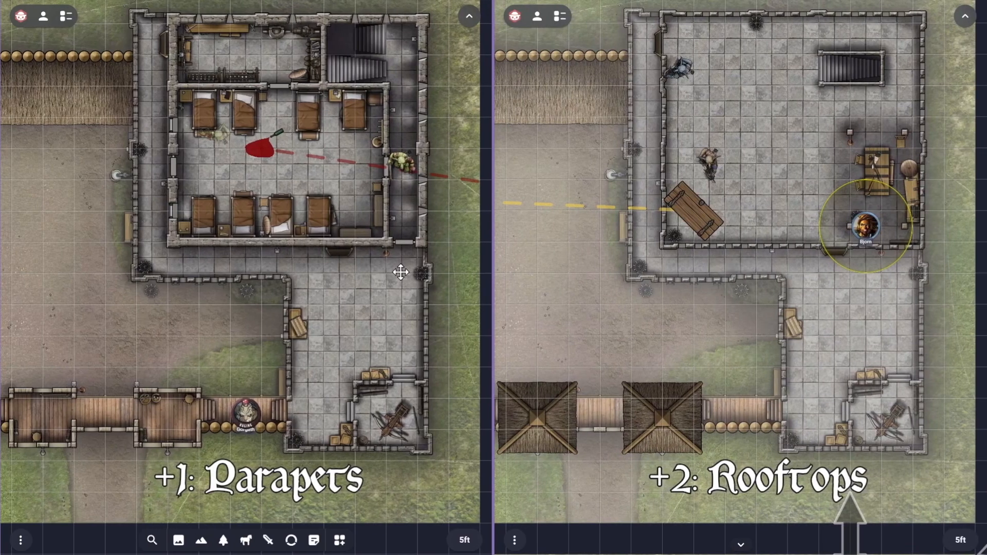
- Move the creature token to the Parapets wall corner and link it to its Rooftops twin
drag(400, 160, 315, 259)
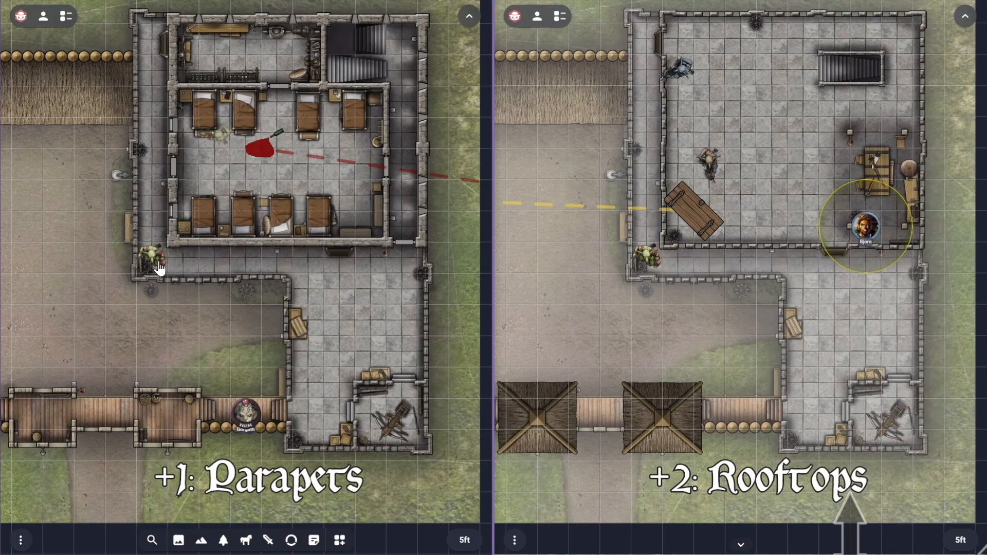
right_click(158, 265)
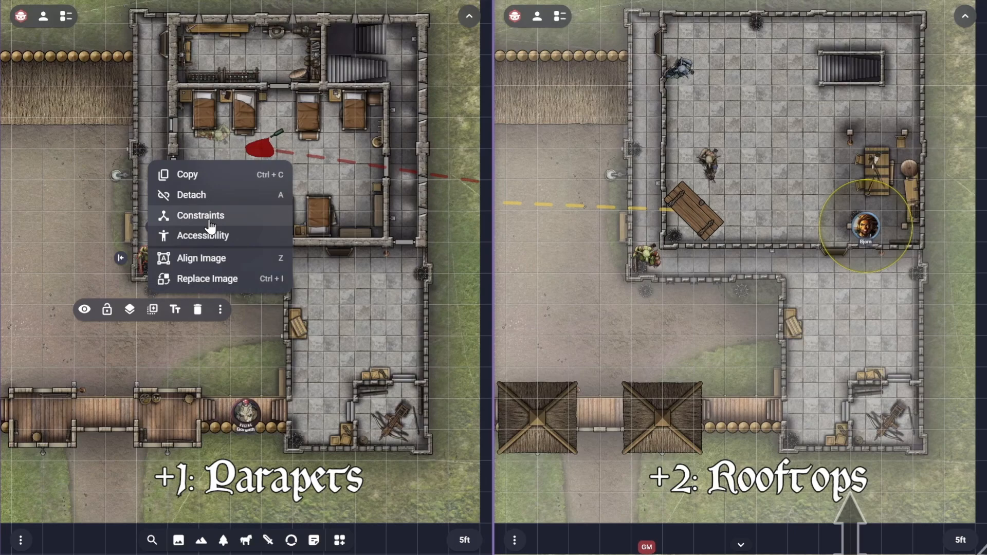
click(200, 215)
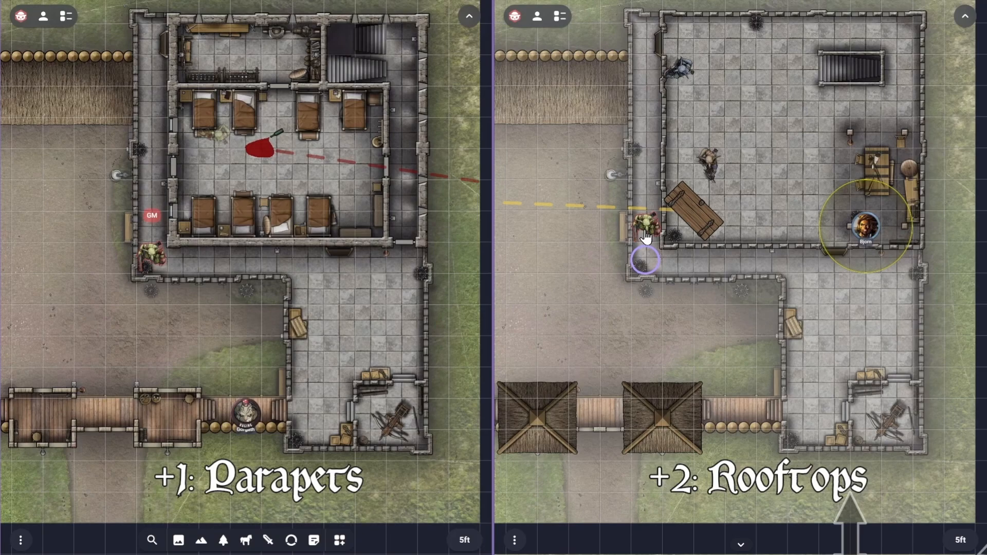
click(646, 226)
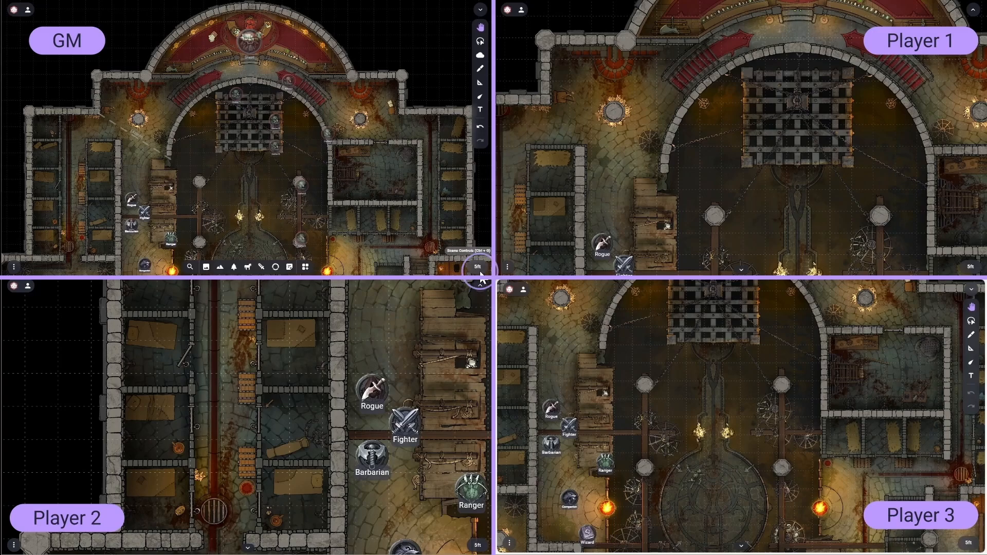
- Use Sync View in Grid Controls so players see the GM's view
click(480, 267)
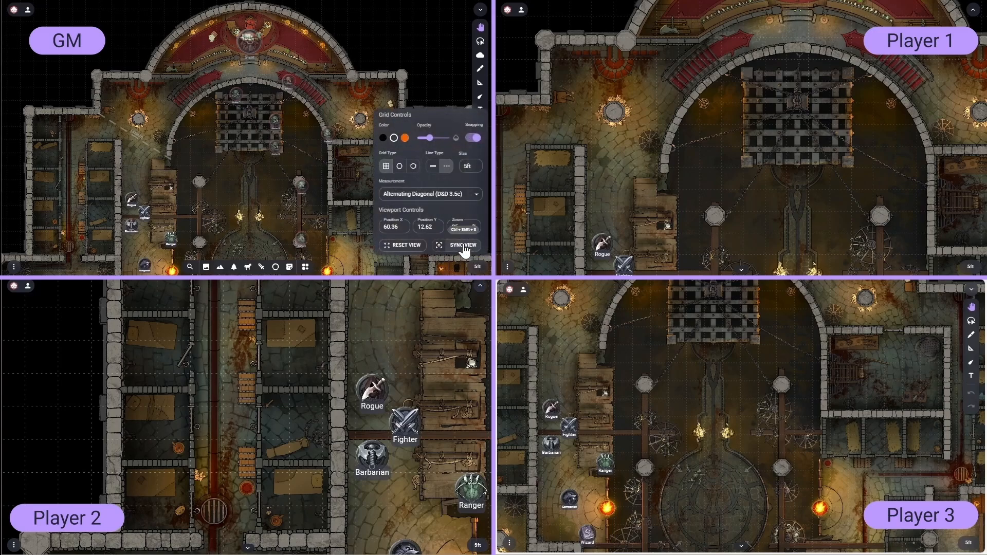
click(463, 245)
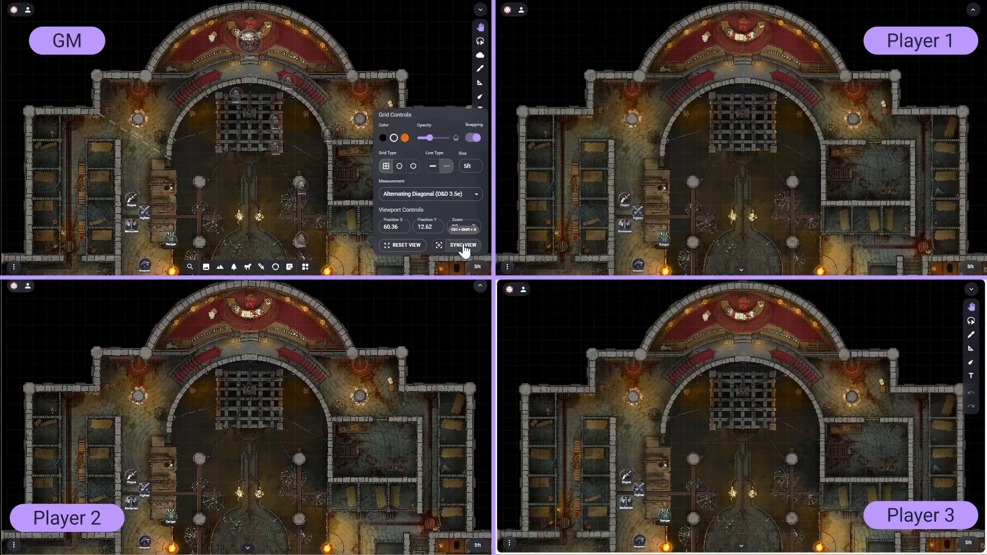
click(464, 245)
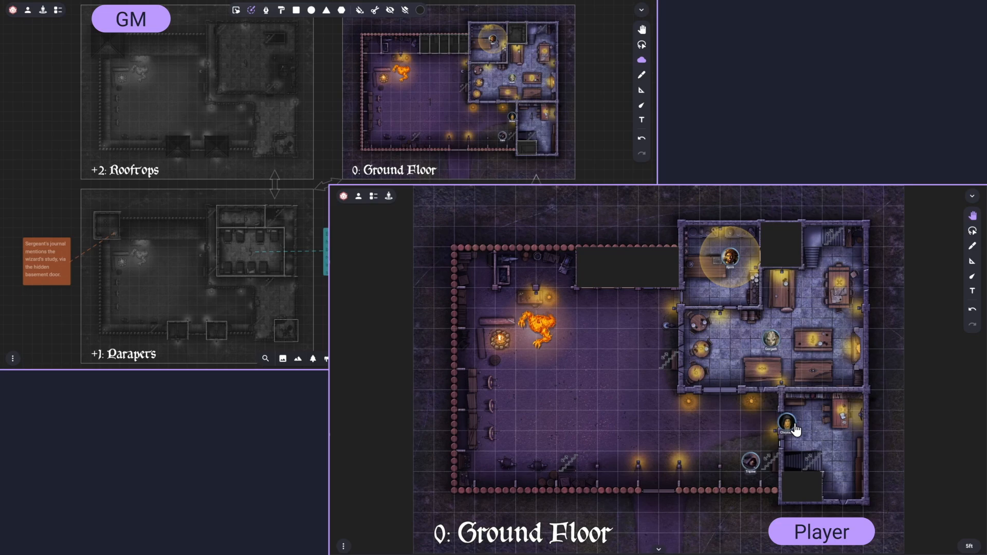
- Move a character token into the ground-floor rooms and switch to the fog tools
drag(788, 430, 853, 485)
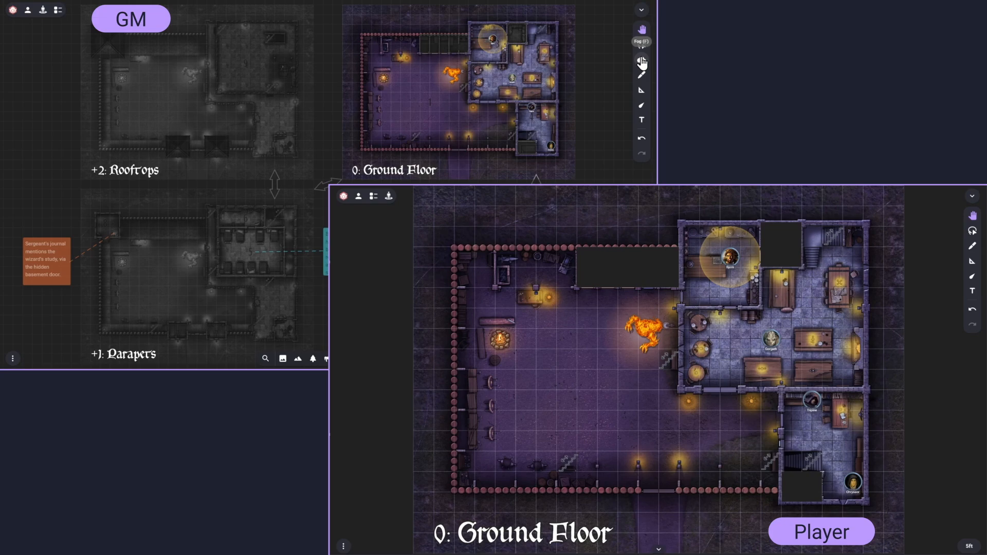
click(642, 60)
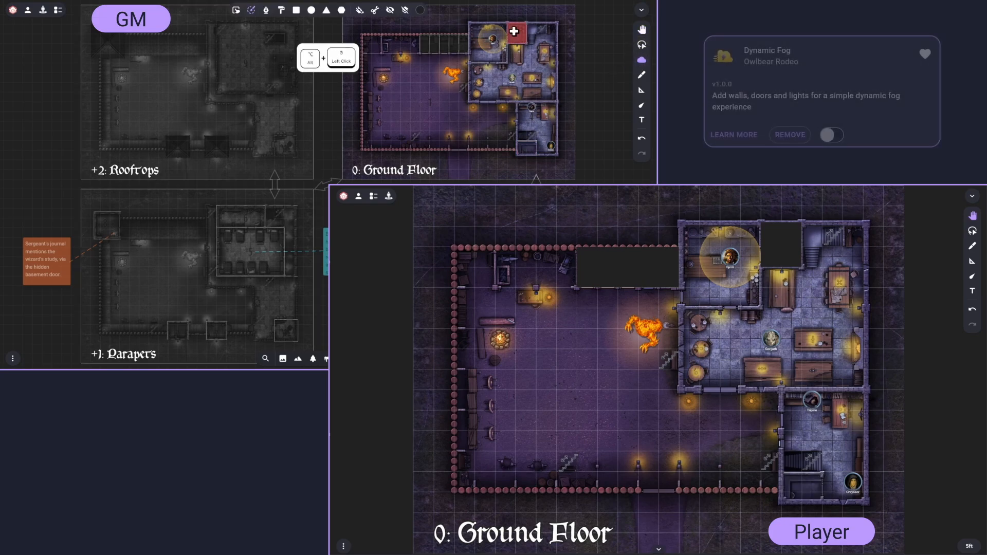
click(832, 135)
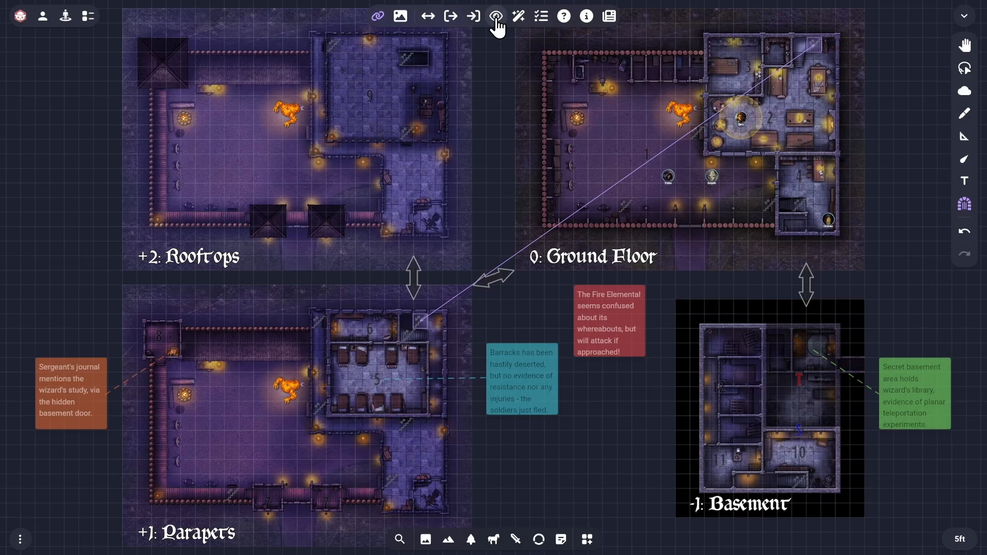
- Cover the scene in fog of war and bring up the scene items outline
click(497, 16)
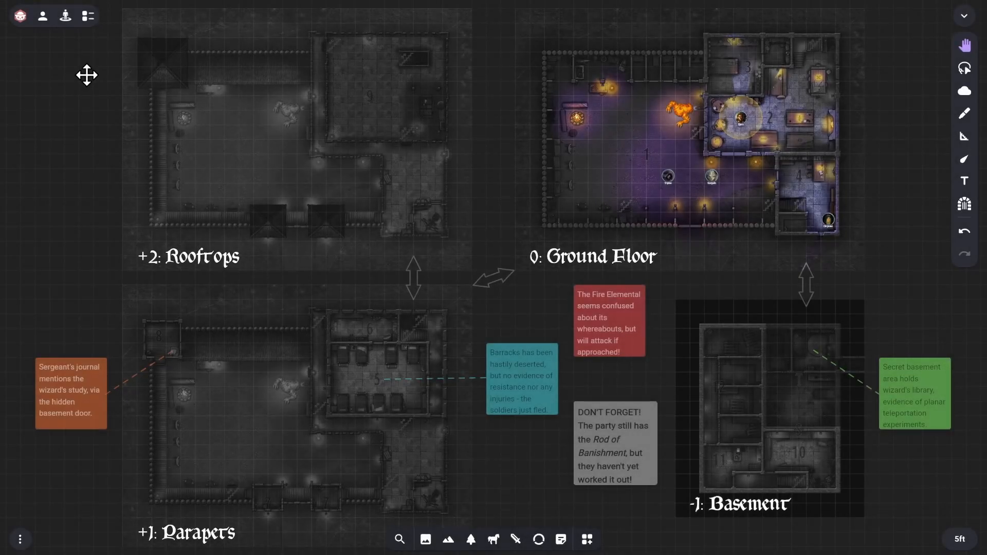
click(87, 15)
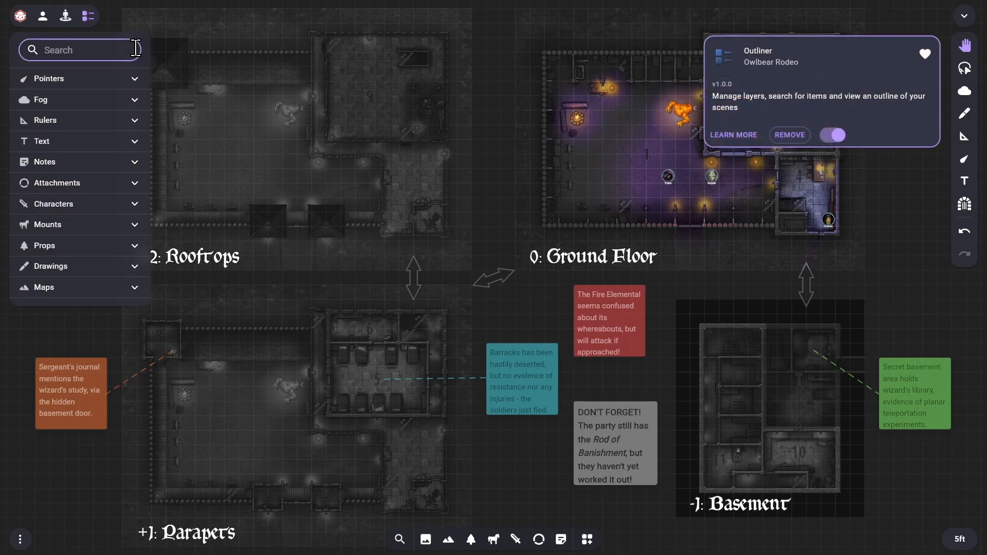
- Search the Outliner for 'yello'
text(yello)
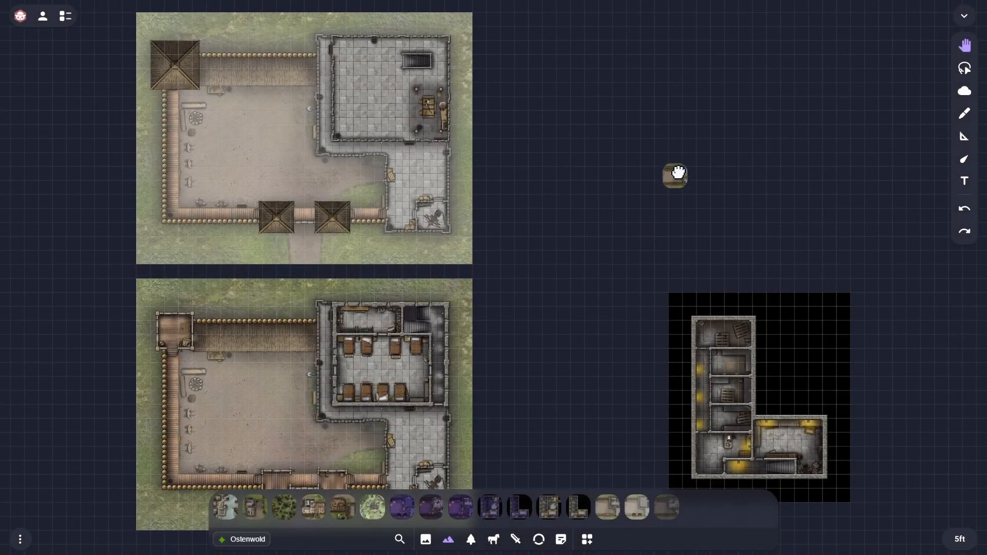
- Drag the ground-floor fort map into the top-right spot beside the rooftops map
drag(674, 175, 680, 138)
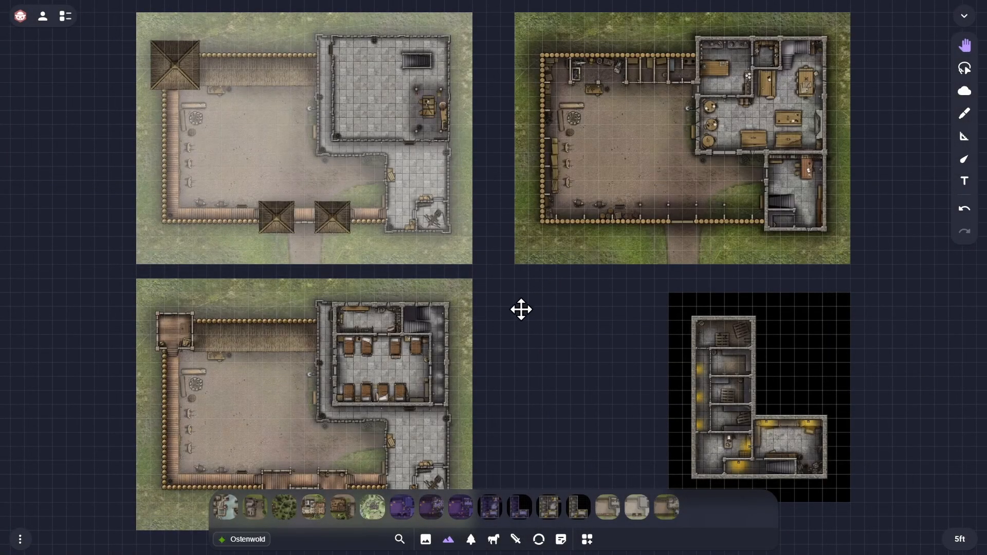